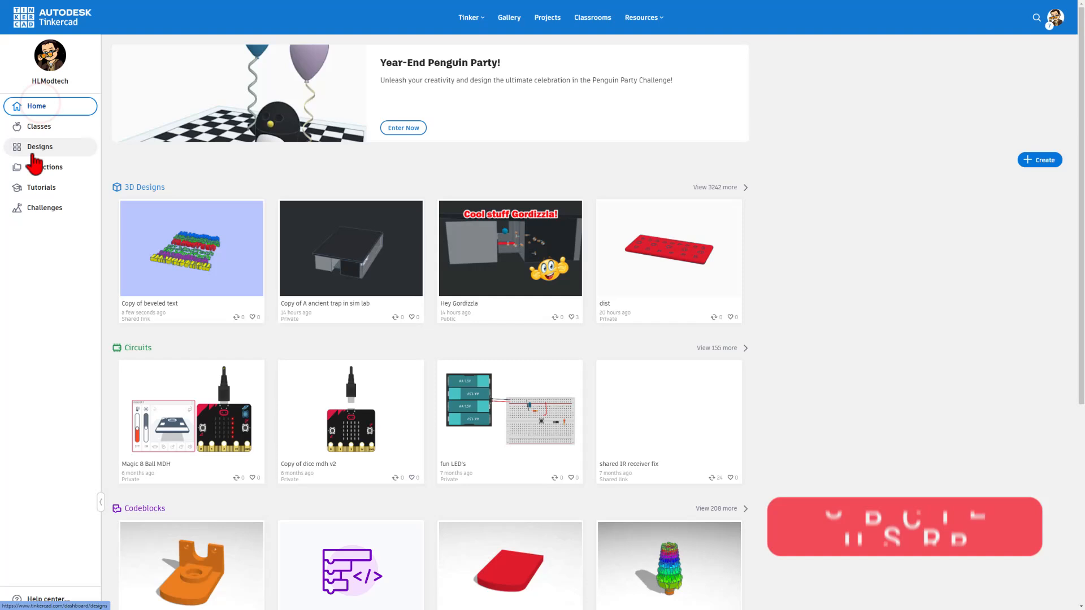
Step: Create a new 3D design and rename it to 'text tricks'
left_click(39, 146)
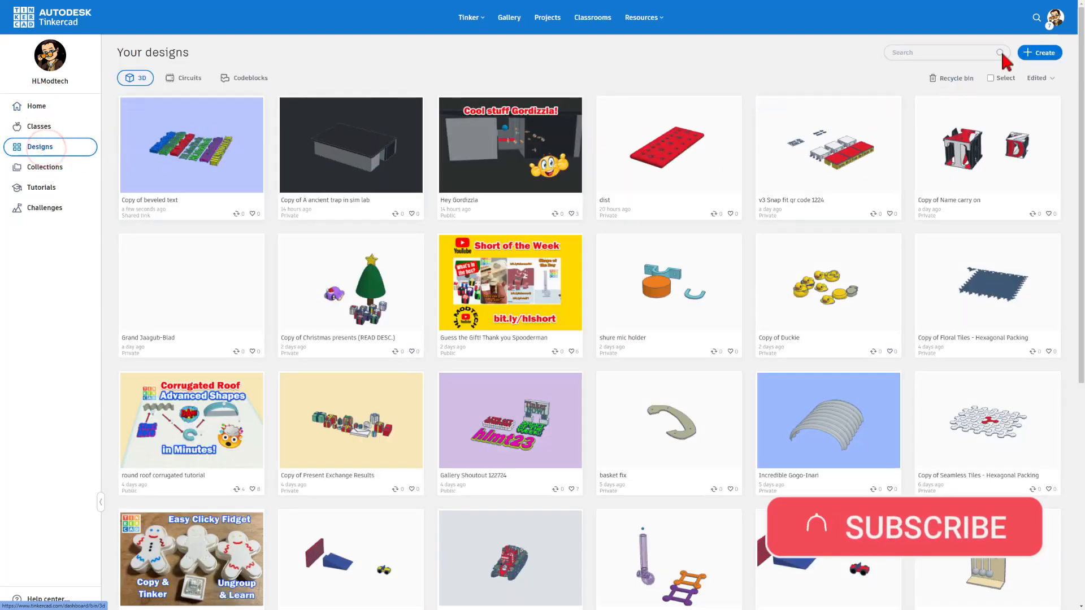
left_click(1040, 52)
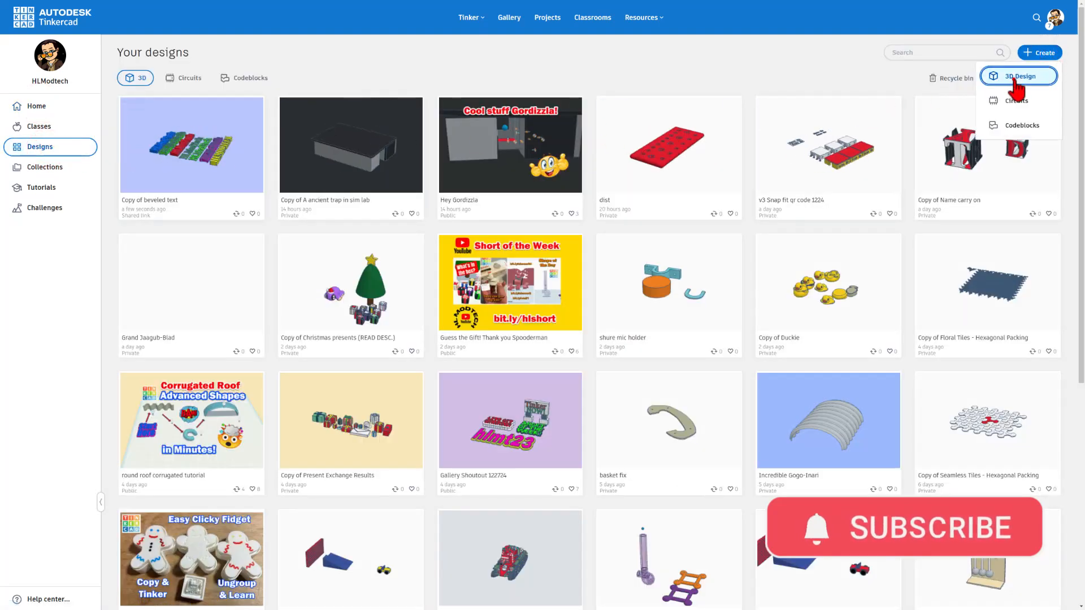
left_click(1020, 77)
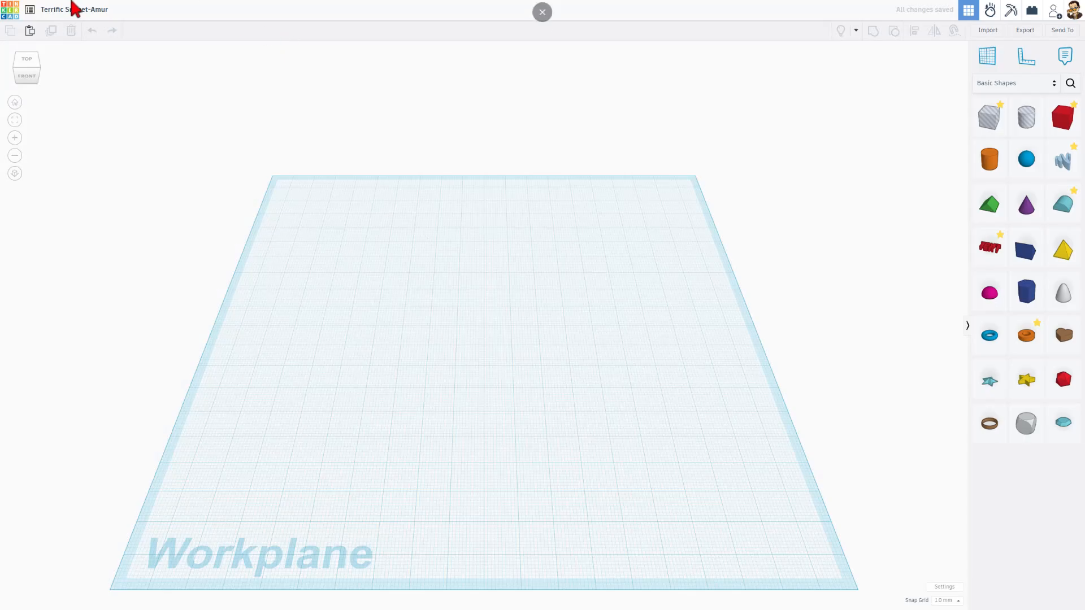
type("te")
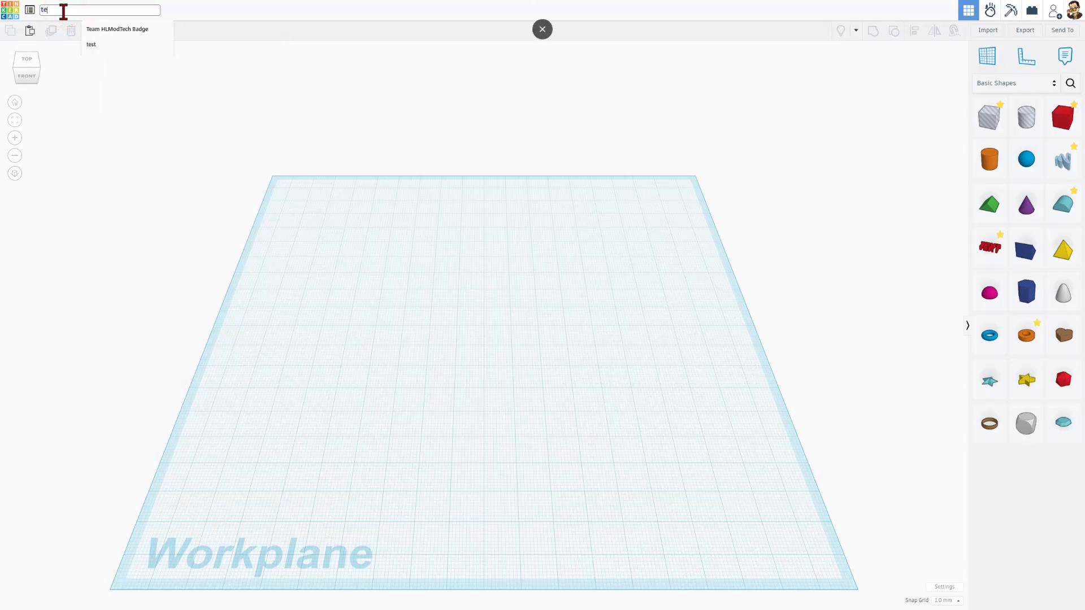
type("text tricks")
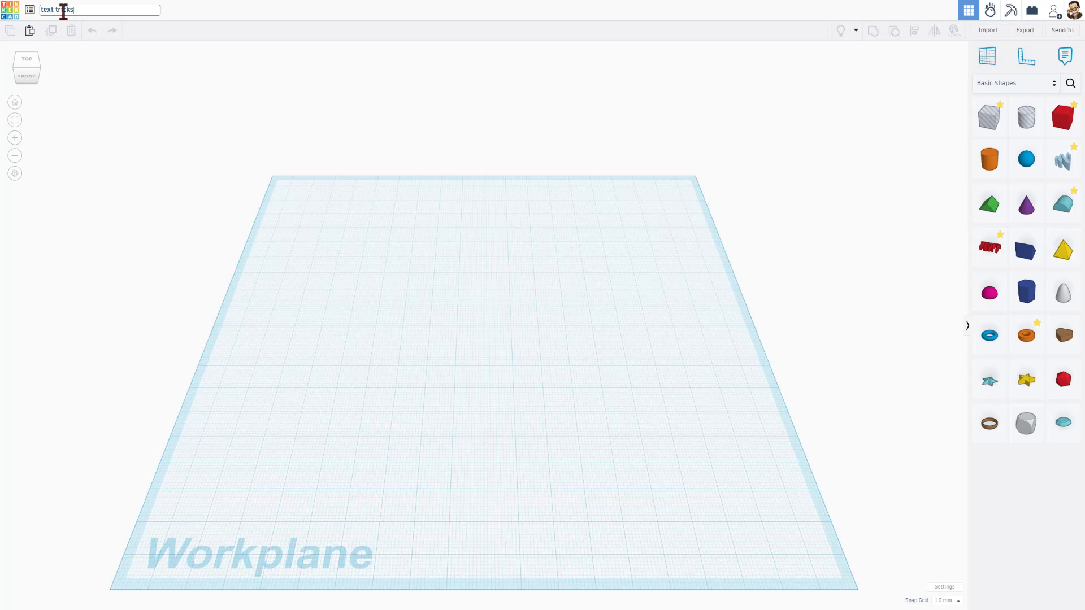
mouse_move(989, 247)
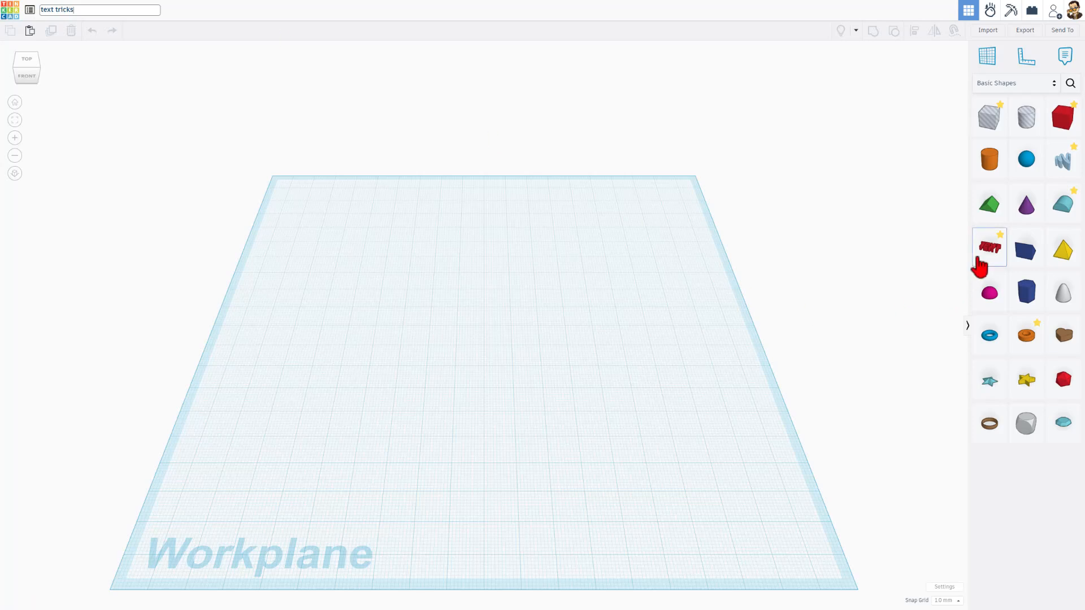
Step: Add a blue 3D text shape reading 'OnePride' with bevel 1 and segments 1
left_click(988, 247)
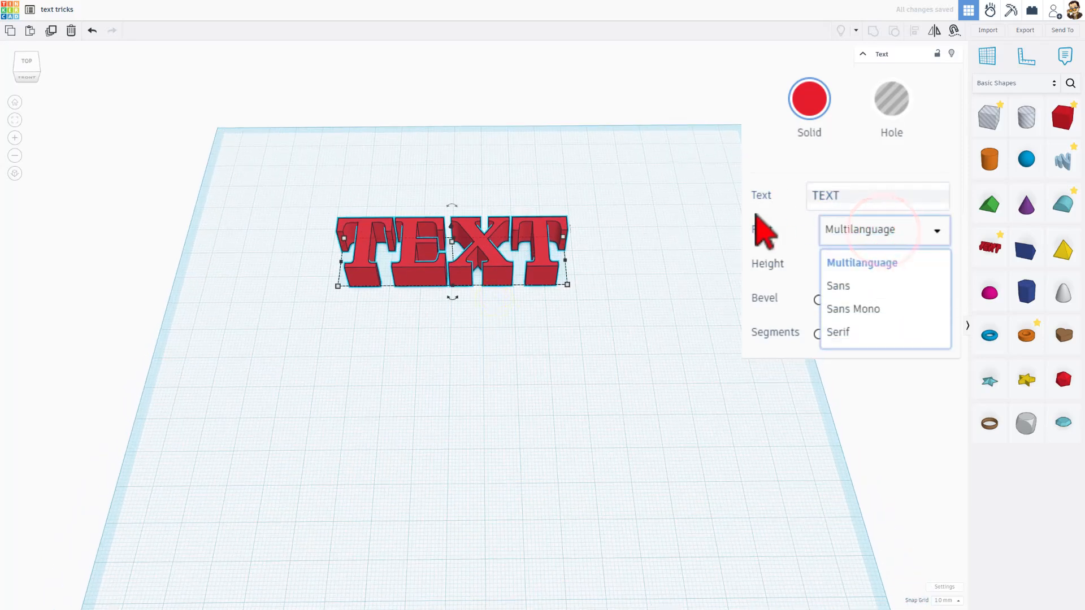
type("OnePride")
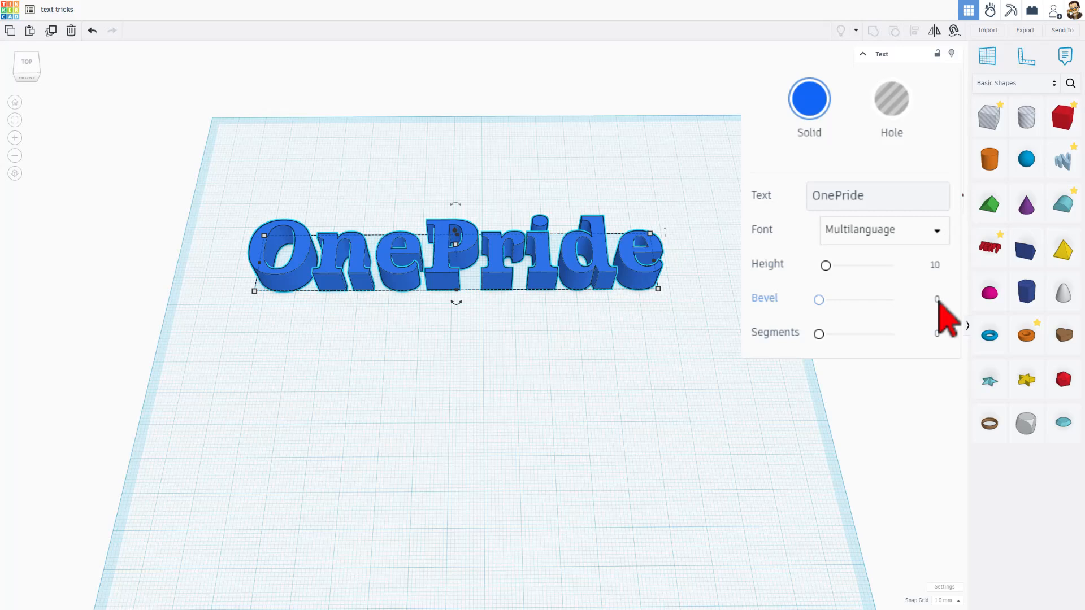
left_click(931, 299)
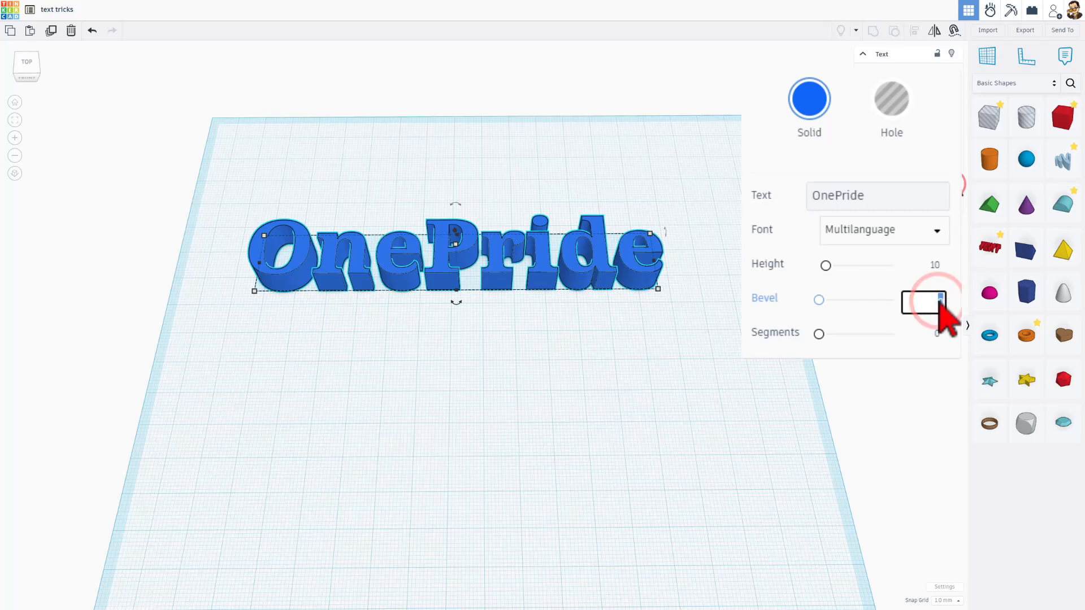
left_click_drag(819, 299, 846, 299)
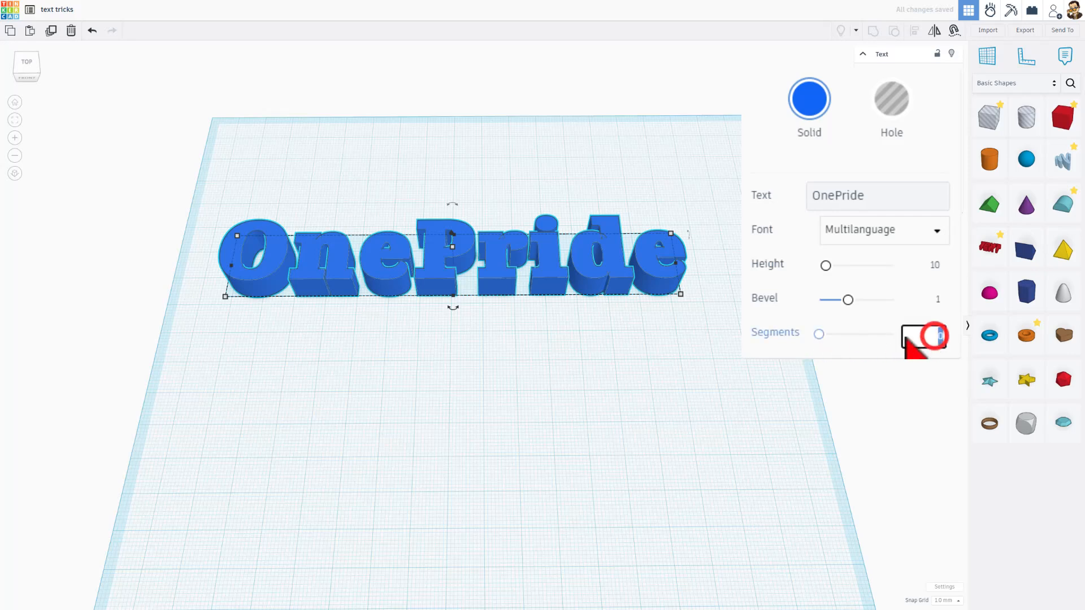
left_click_drag(928, 334, 832, 334)
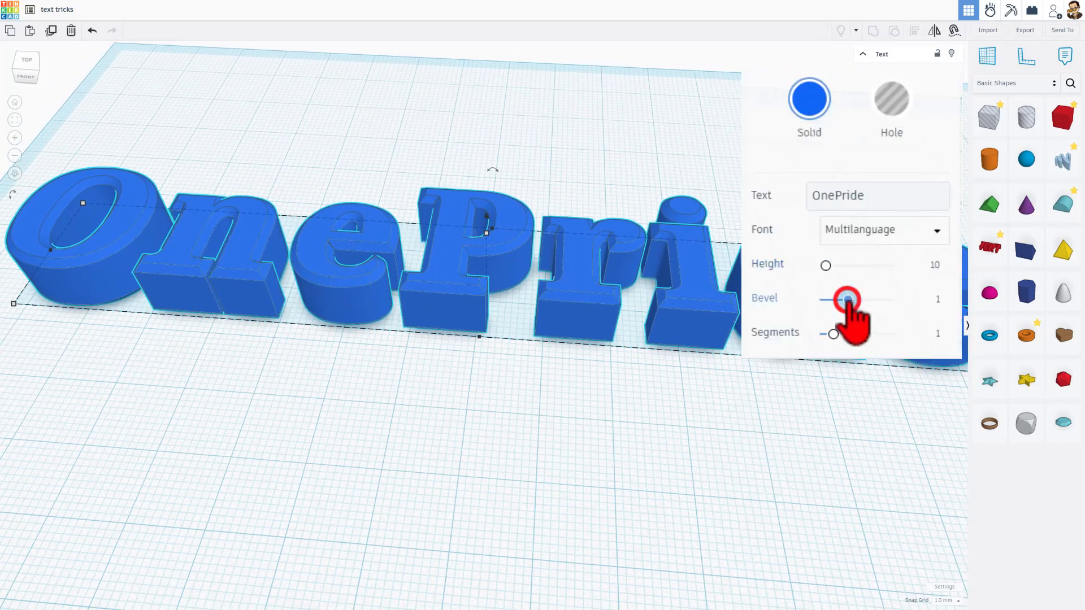
Step: Try larger bevel values on the OnePride letters, then settle on a soft chamfer
left_click_drag(844, 298, 854, 299)
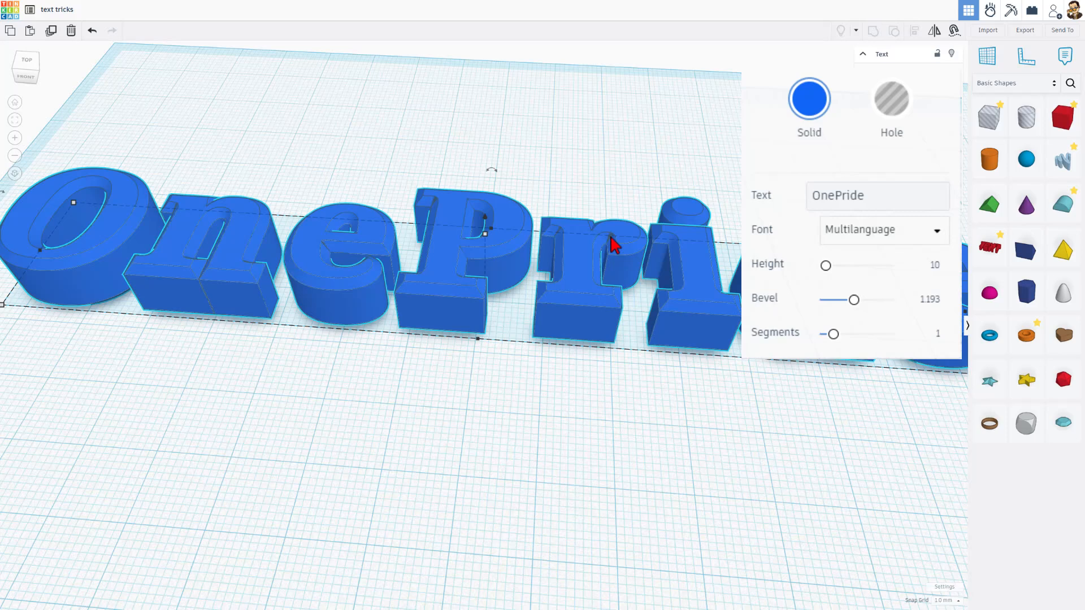
mouse_move(434, 205)
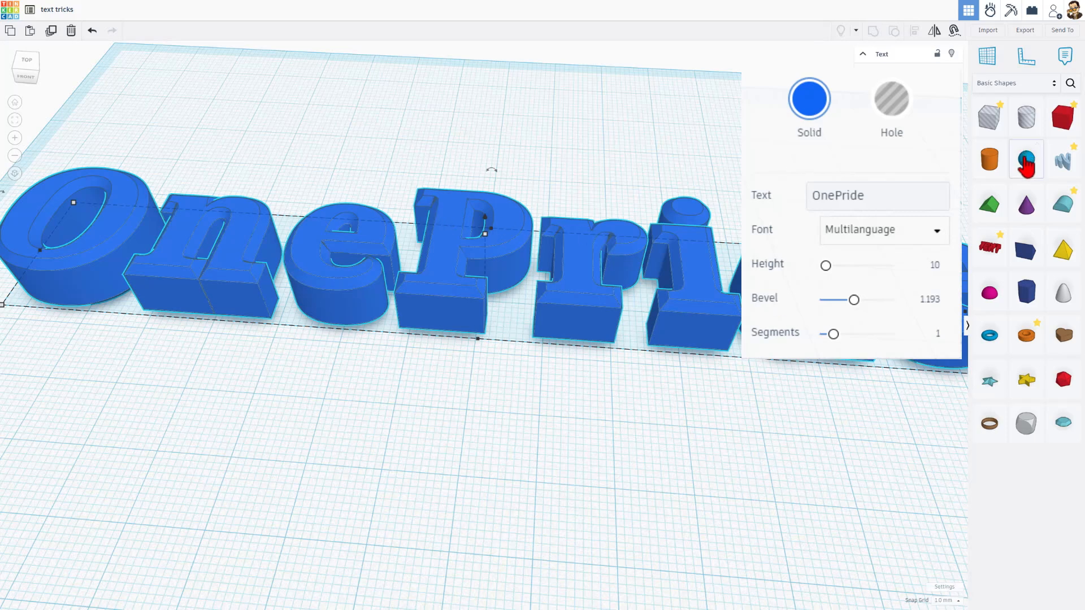
left_click_drag(854, 299, 856, 300)
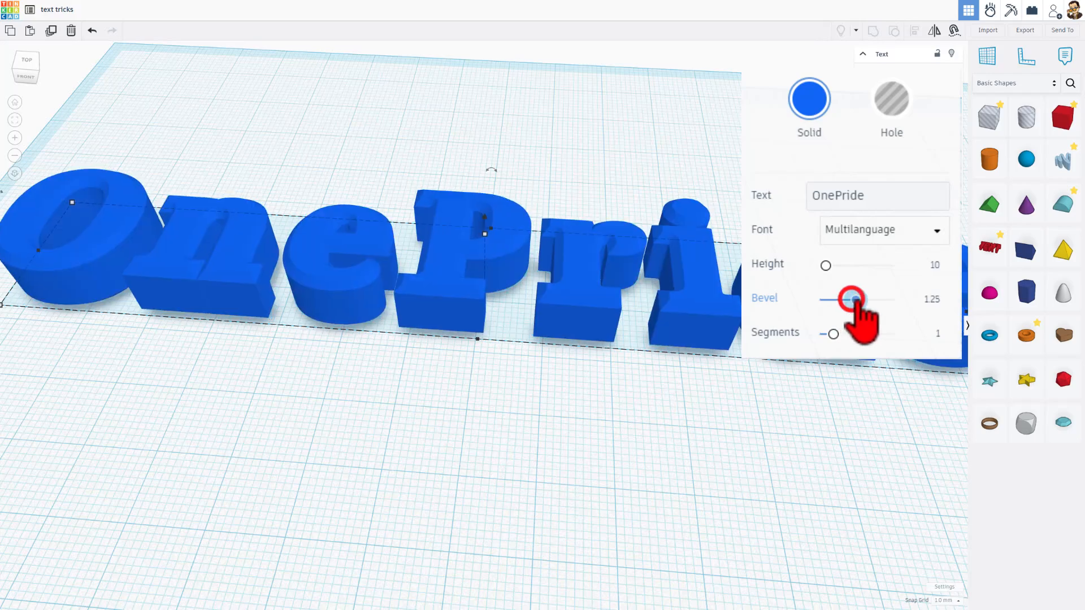
left_click_drag(849, 299, 866, 299)
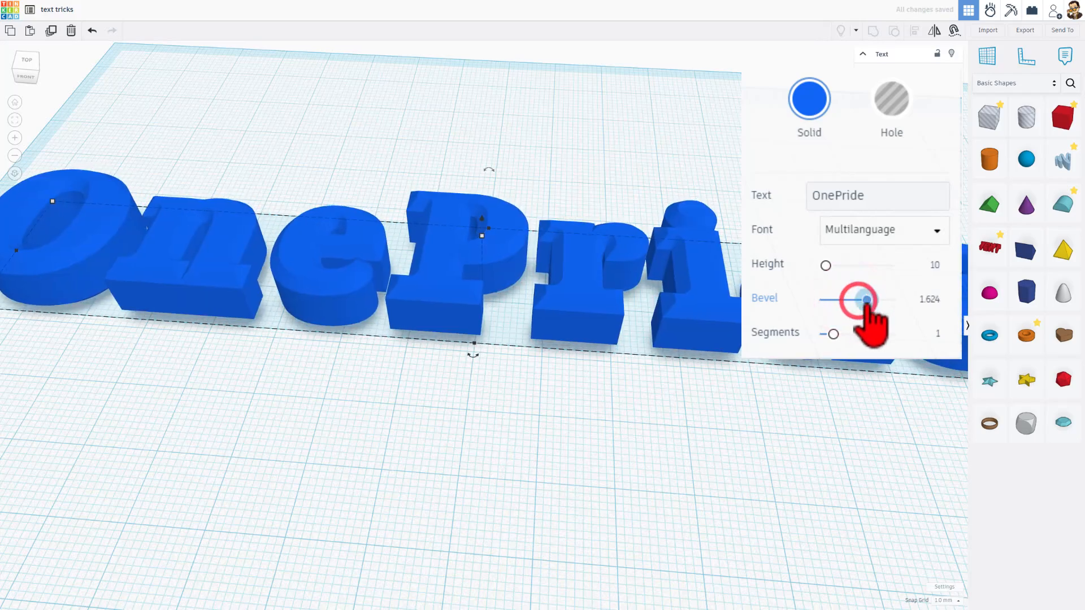
left_click_drag(865, 299, 847, 299)
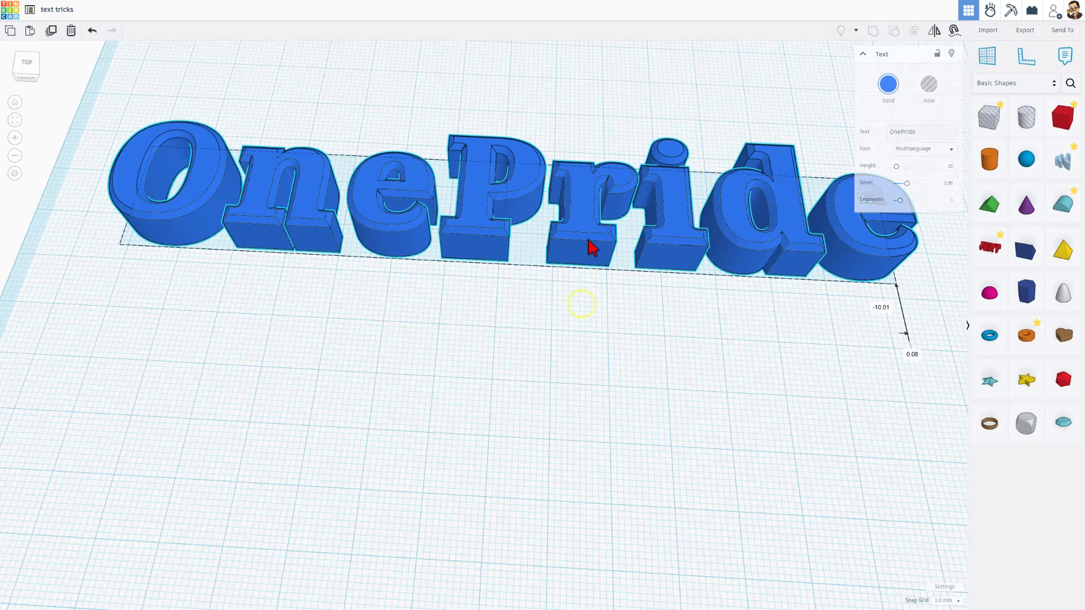
Step: Duplicate the OnePride text into stacked rows and give the copies fonts such as Sans and Sans Mono
key("ctrl+d")
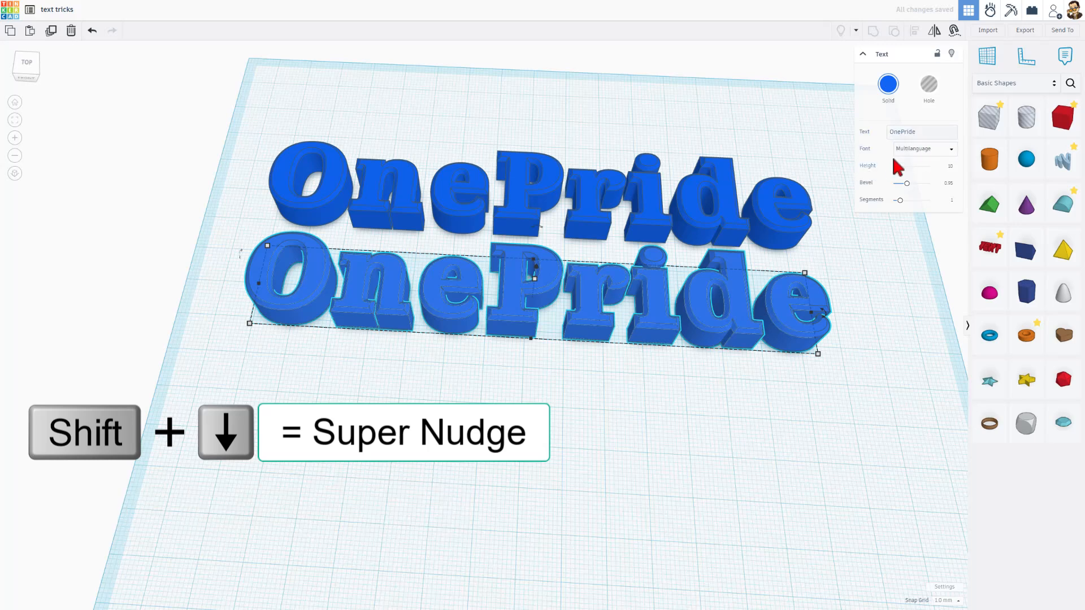
left_click(924, 148)
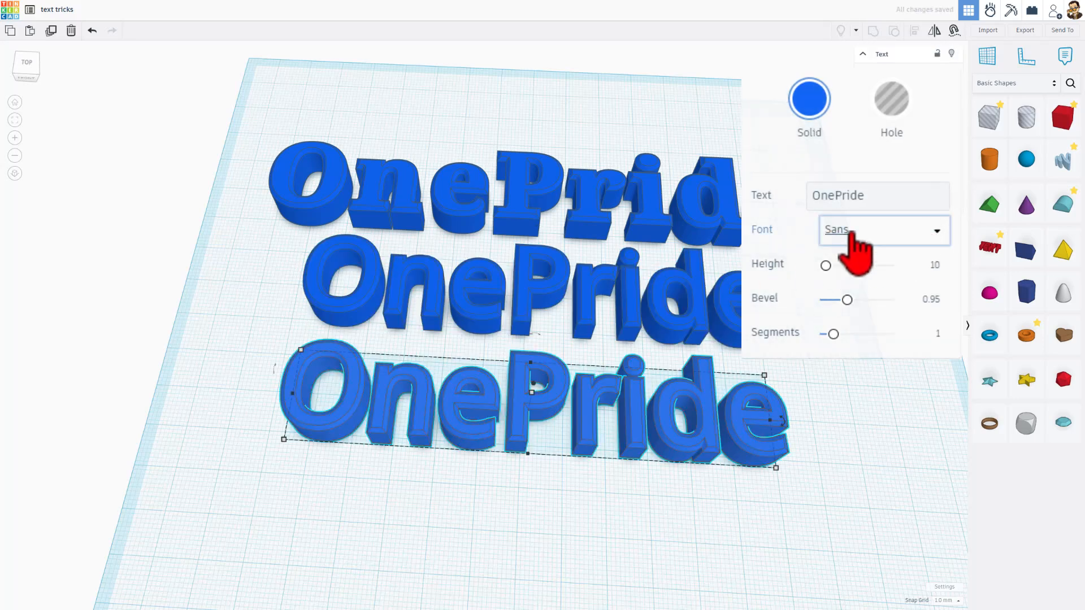
left_click(882, 229)
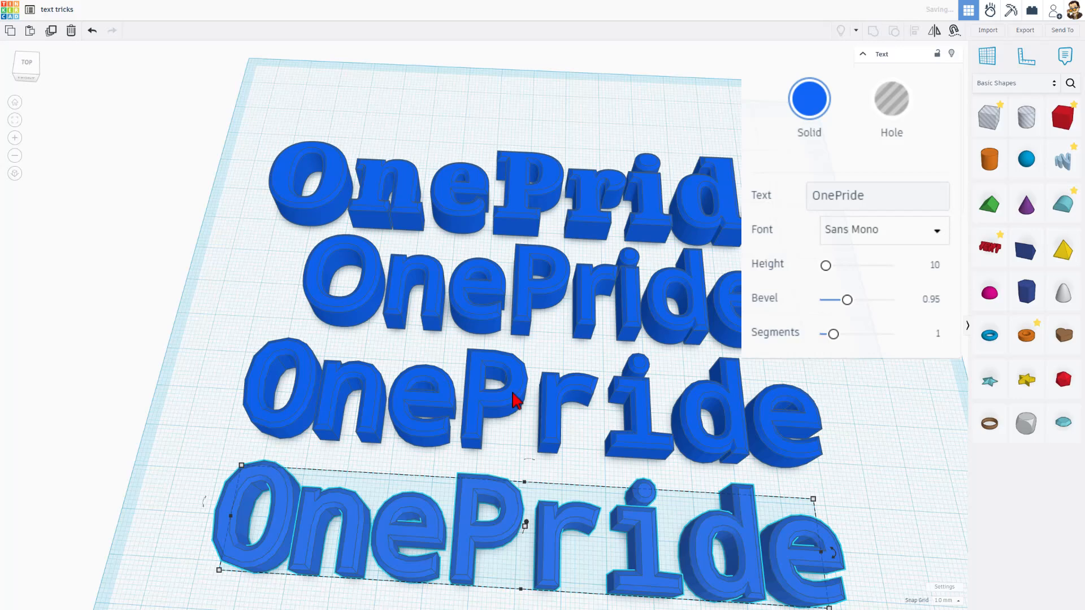
left_click(882, 230)
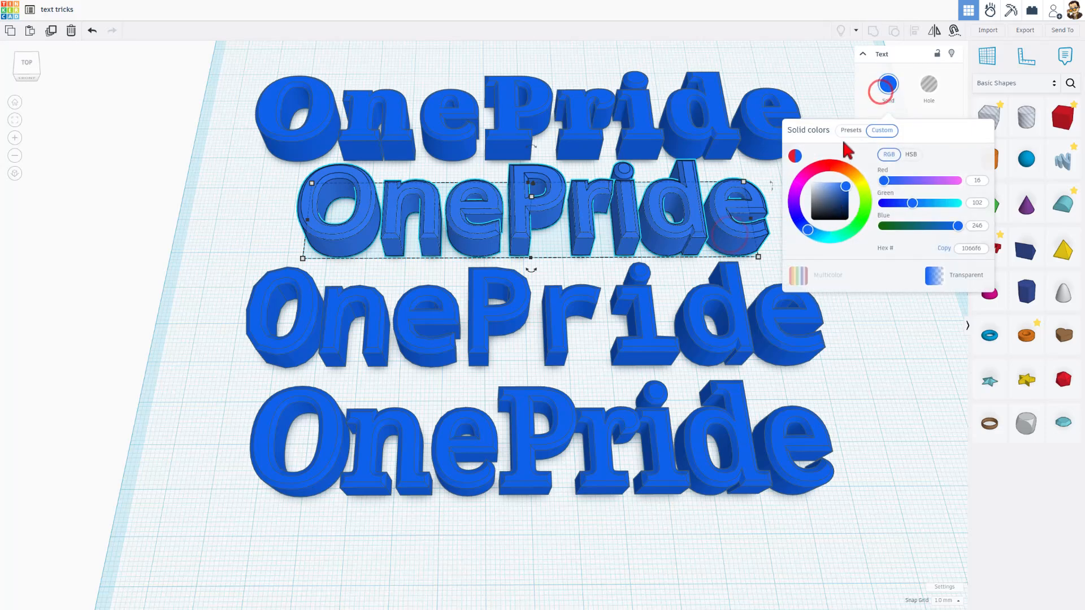
Step: Colour the bottom OnePride row dark gray and enlarge the bevel on the blue Sans Mono row
left_click(737, 333)
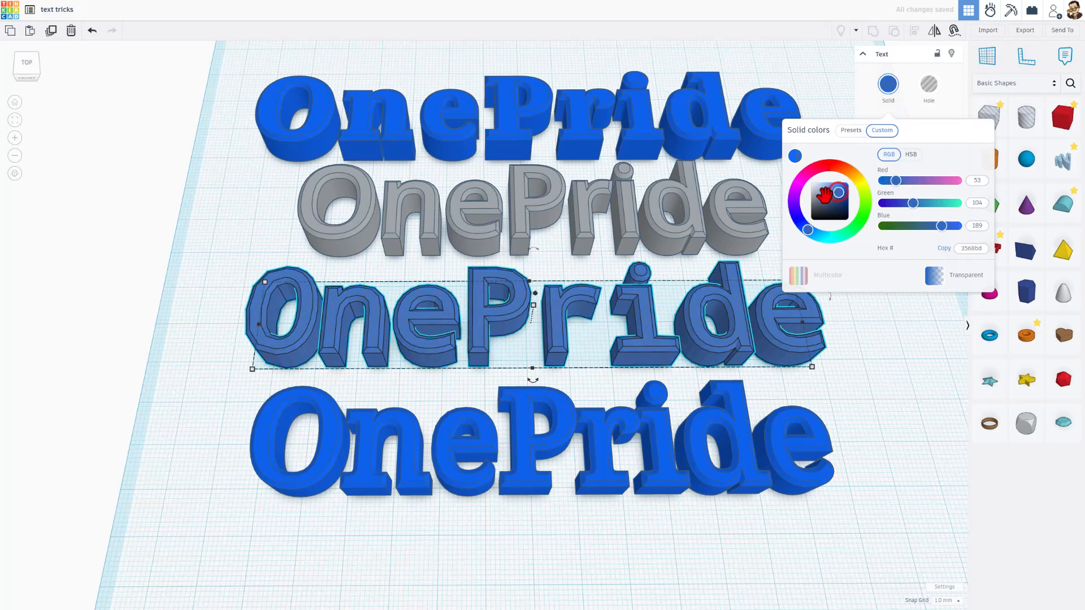
left_click_drag(834, 192, 811, 234)
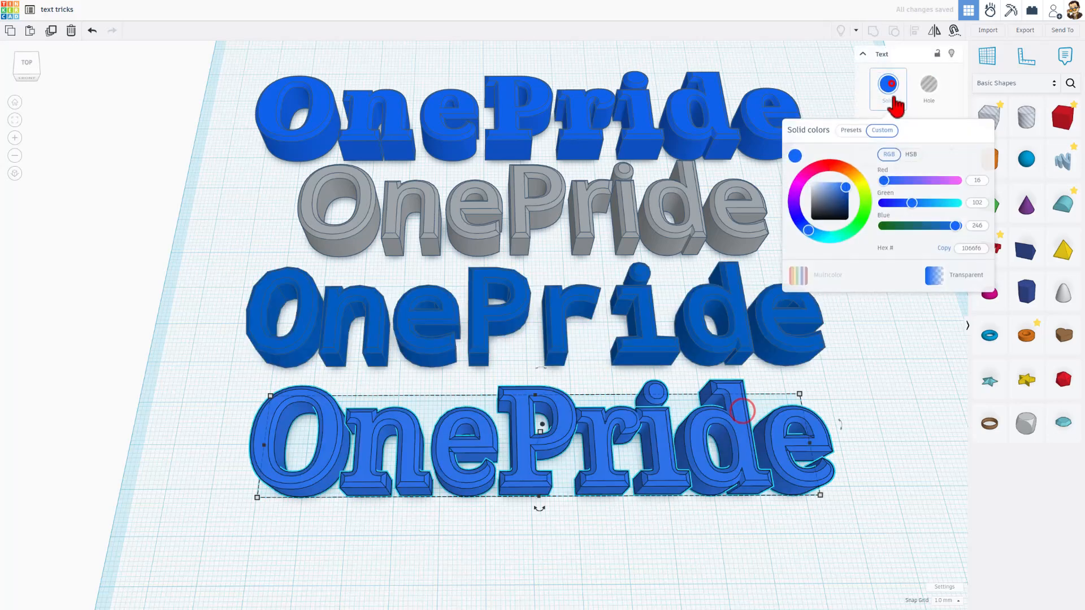
left_click(850, 130)
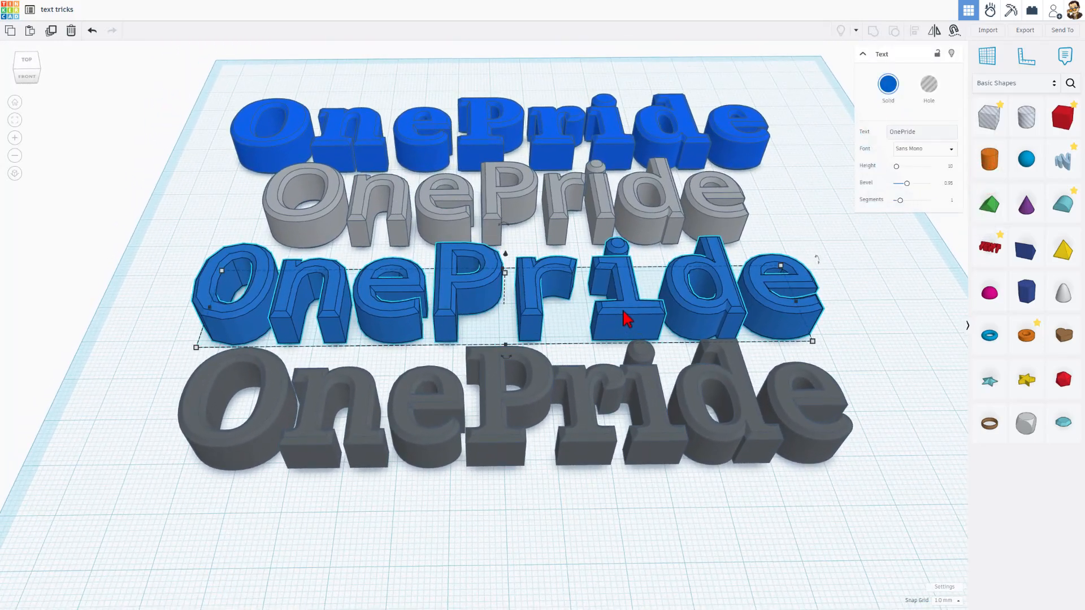
left_click_drag(908, 183, 916, 193)
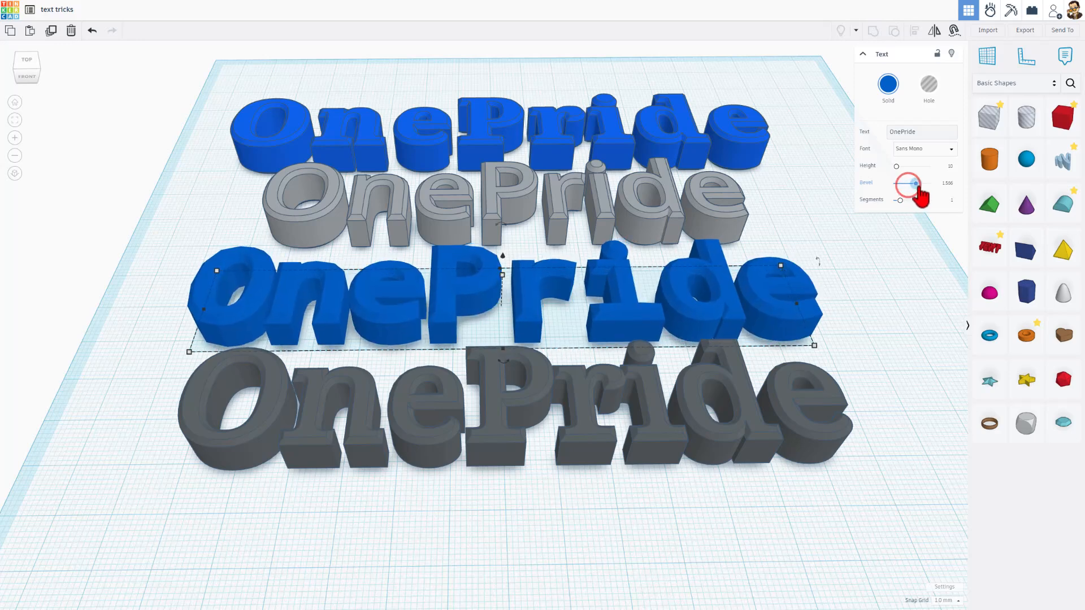
left_click_drag(909, 183, 918, 183)
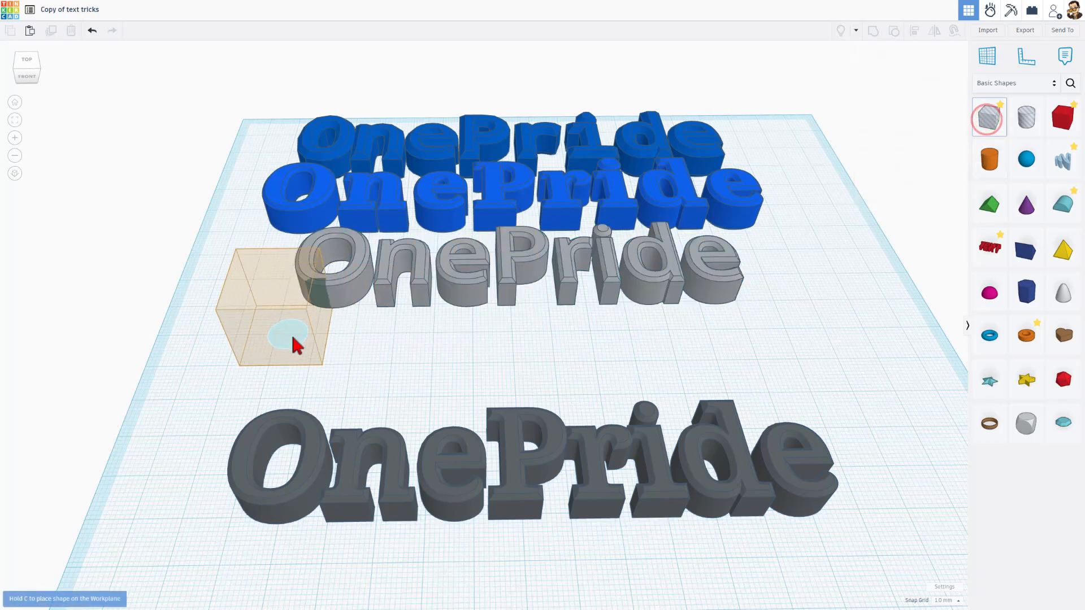
Step: Place a box hole on the workplane beside the gray OnePride row
left_click(280, 336)
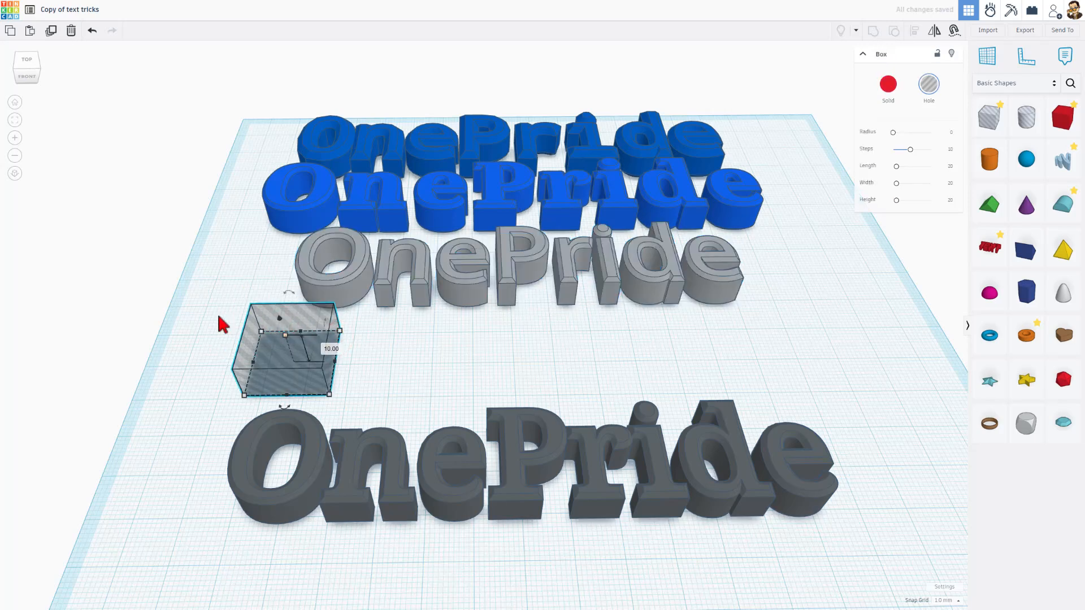
left_click_drag(287, 349, 298, 339)
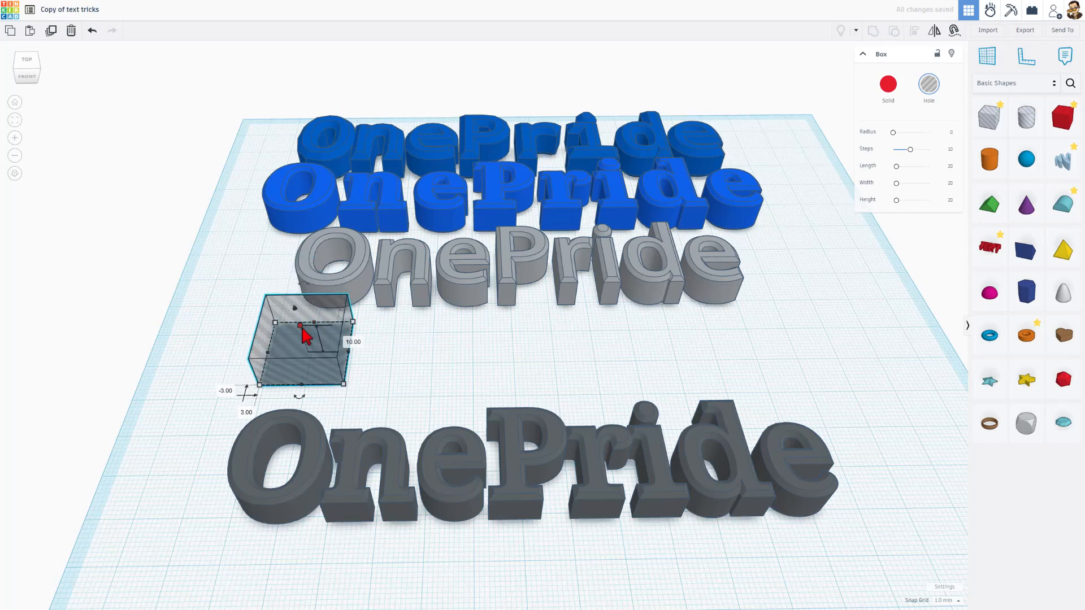
left_click(352, 340)
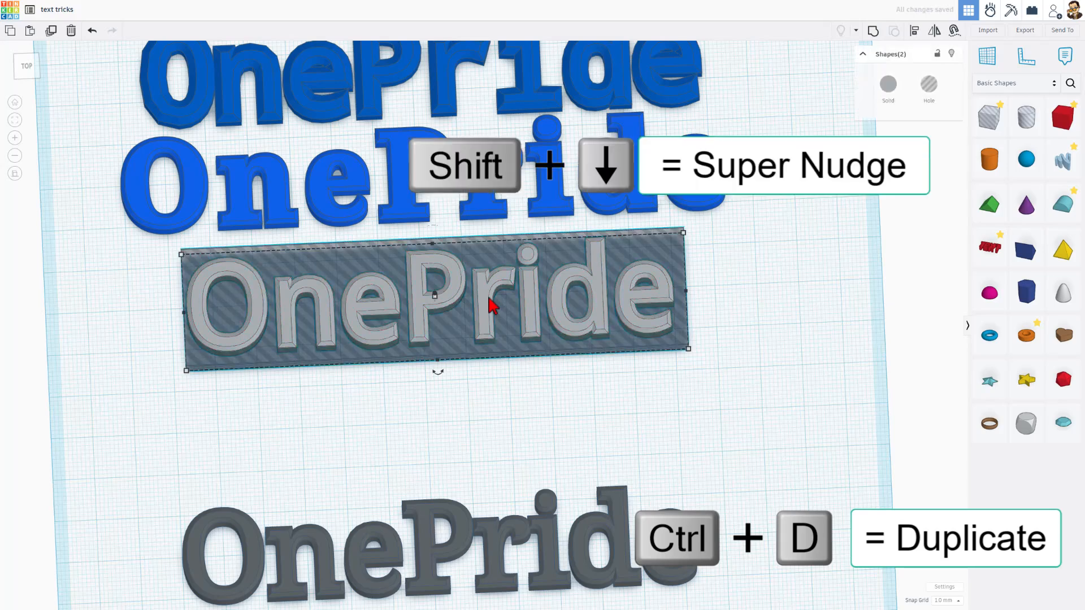
Step: Duplicate the gray text and box hole pair and shift the copy aside
key("ctrl+d")
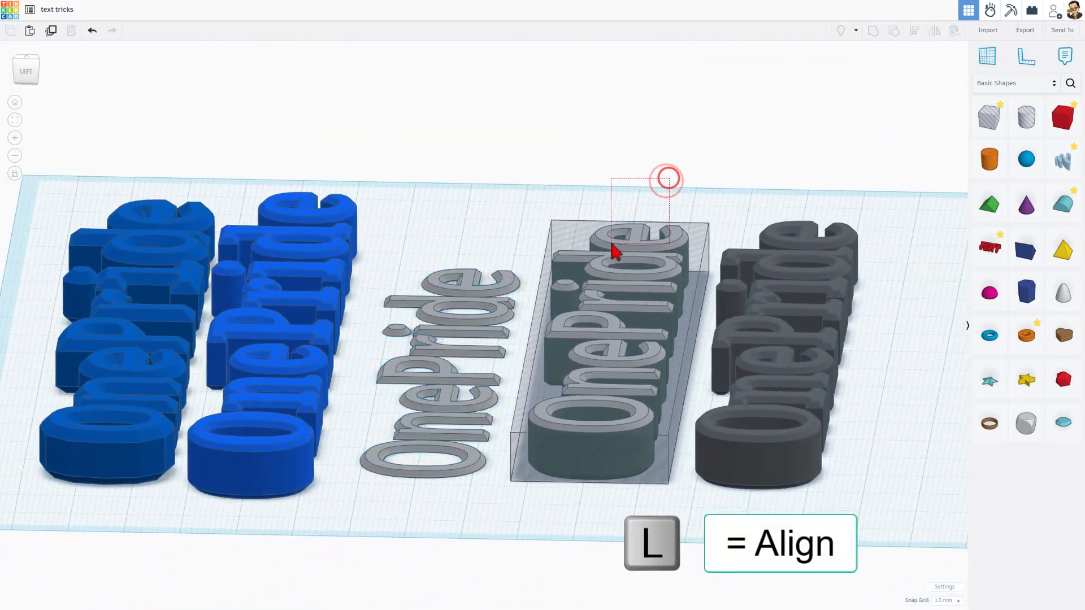
Step: Align the gray text with the box hole so grouping leaves thin flat lettering
left_click(616, 252)
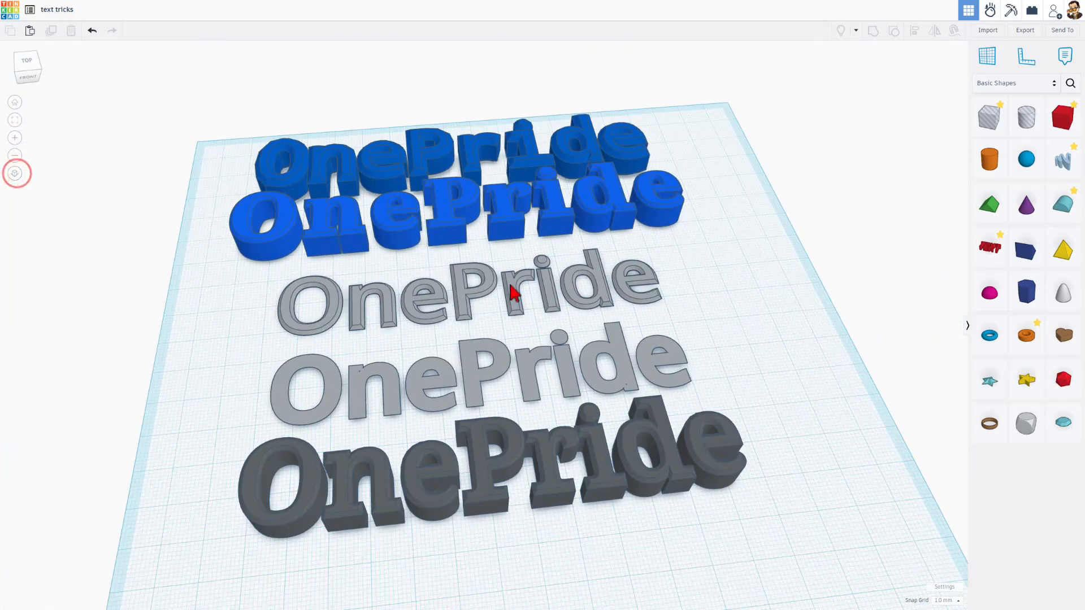
Step: Lay a thin box plate under the flat gray OnePride row from the home view
left_click(470, 380)
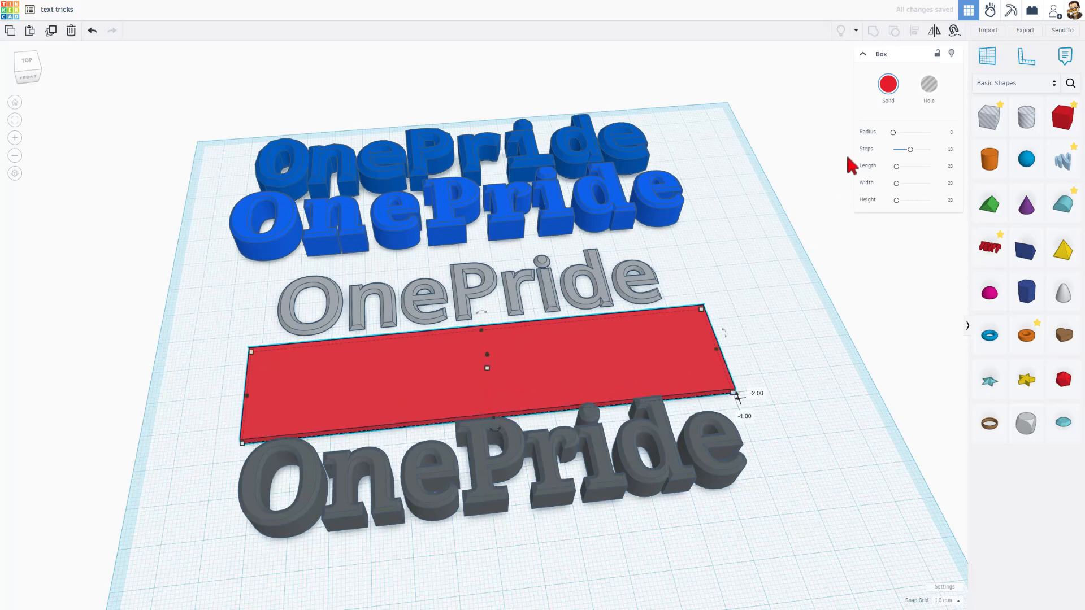
left_click(887, 84)
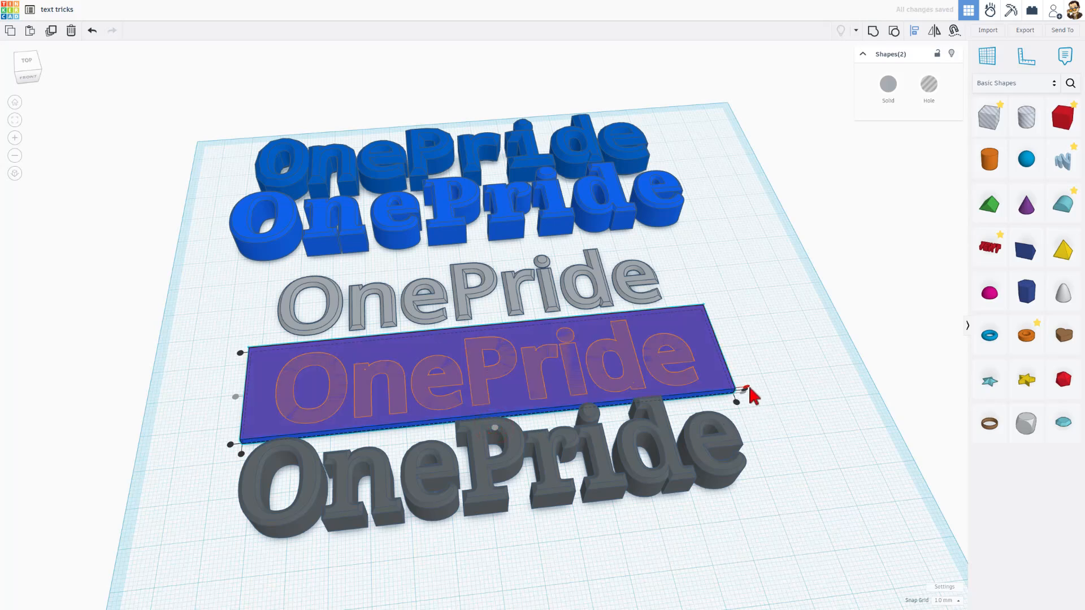
Step: Group text and plate, turn the OnePride lettering into a hole, and raise it into the blue plate
key("ctrl+g")
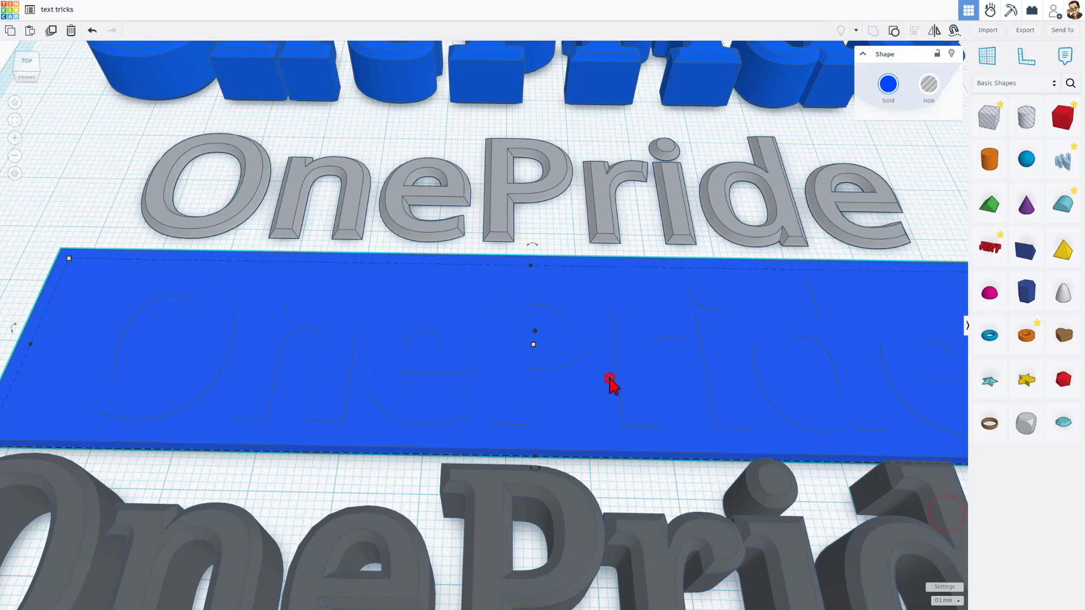
left_click(928, 84)
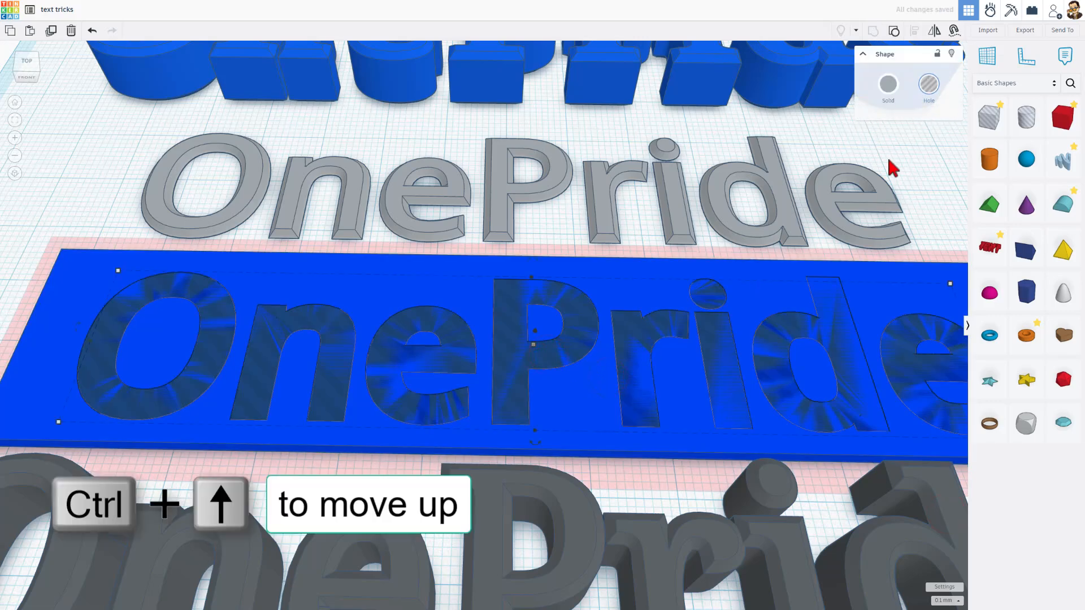
left_click(928, 89)
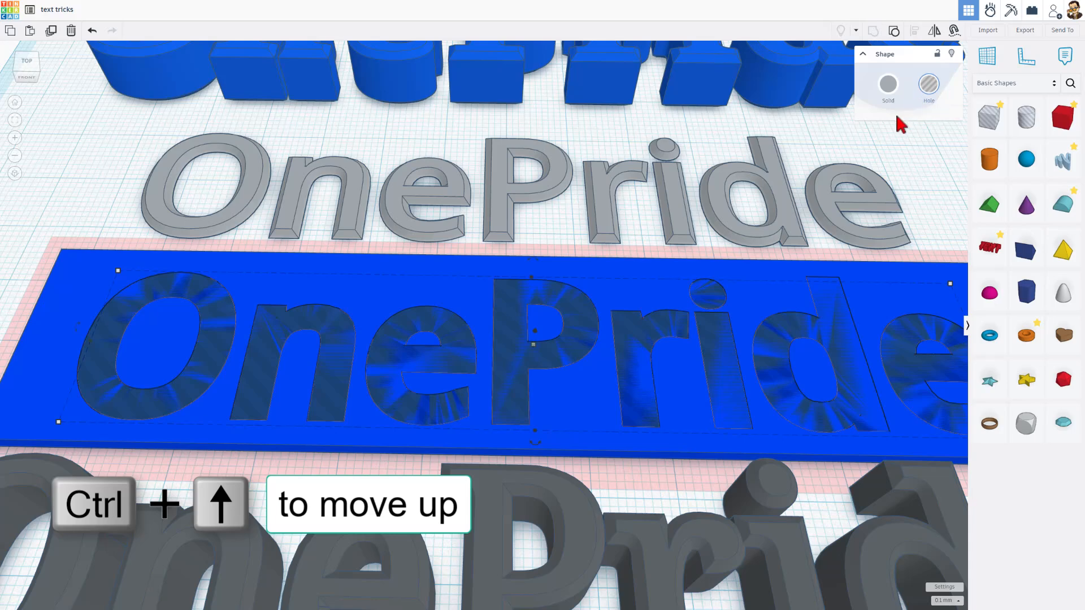
key("ctrl+Up")
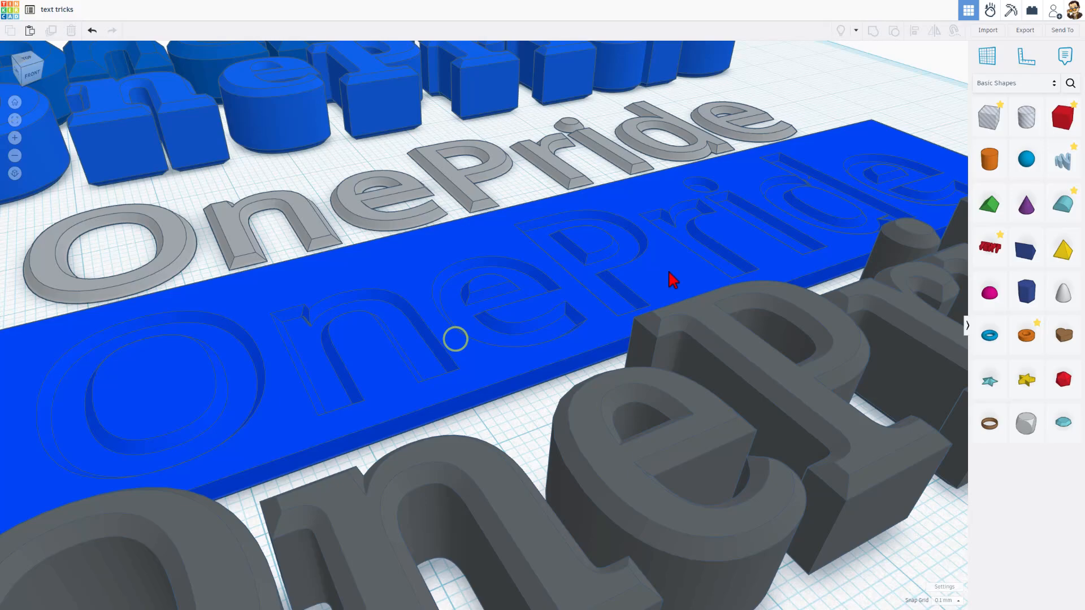
Step: Duplicate the OnePride lettering over the plate with the snap grid set to 1.0 mm
left_click_drag(671, 281, 775, 197)
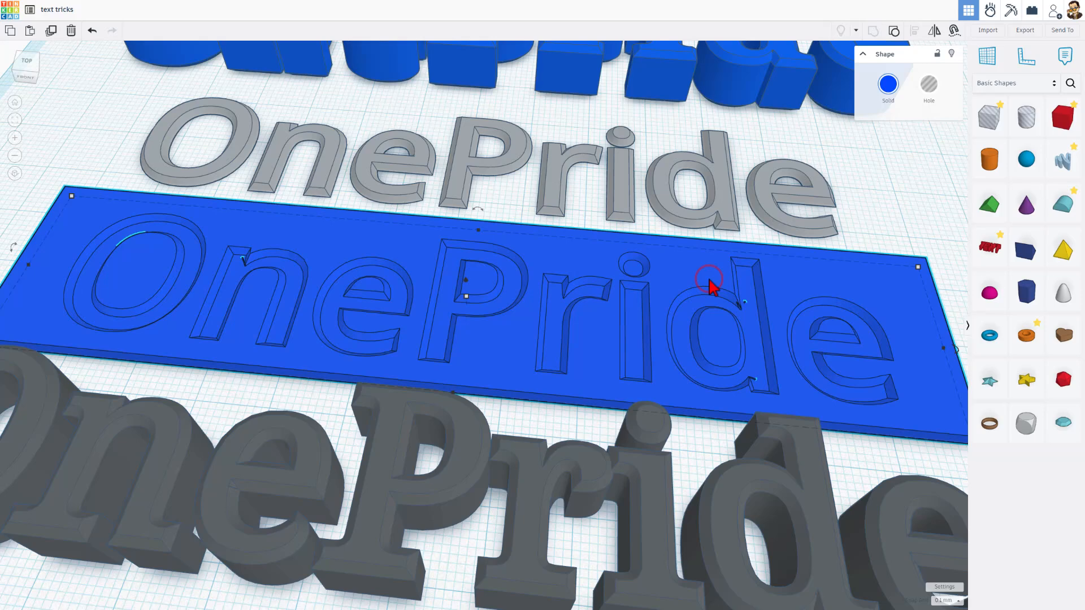
key("ctrl+d")
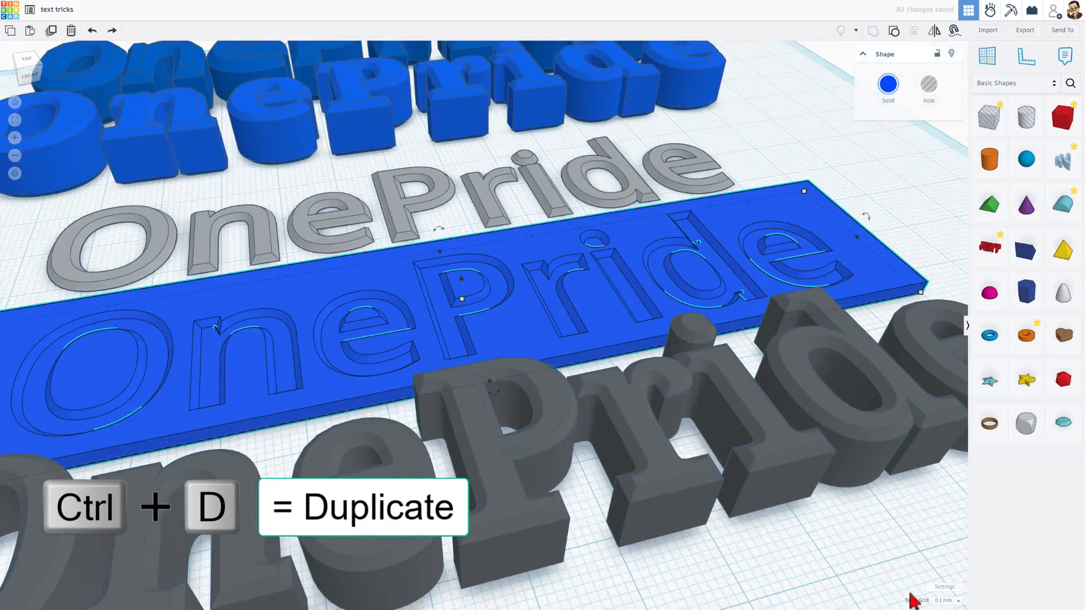
left_click(943, 600)
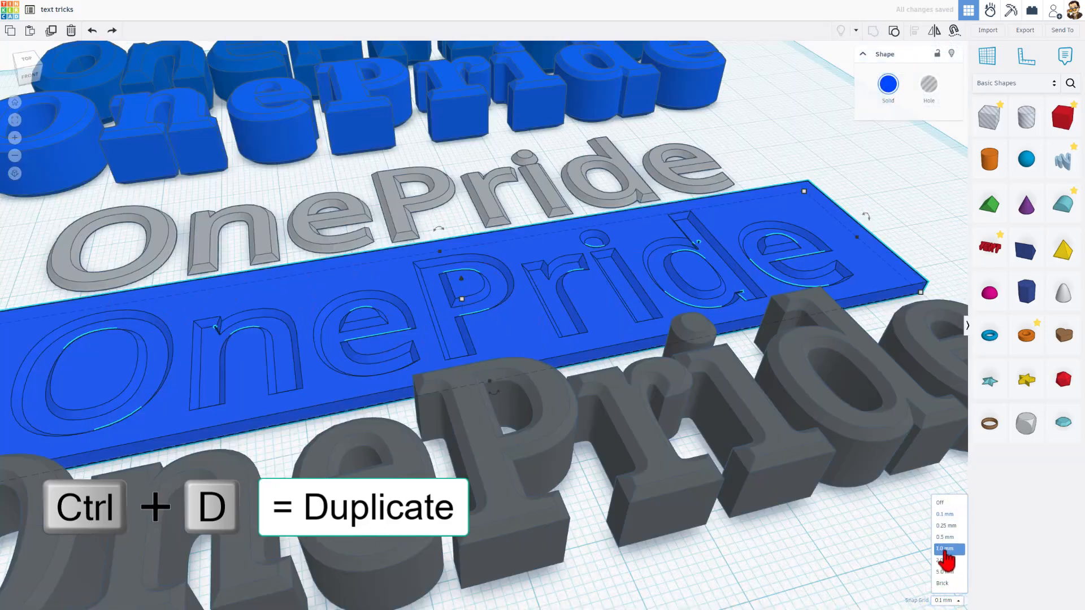
key("Ctrl+Up")
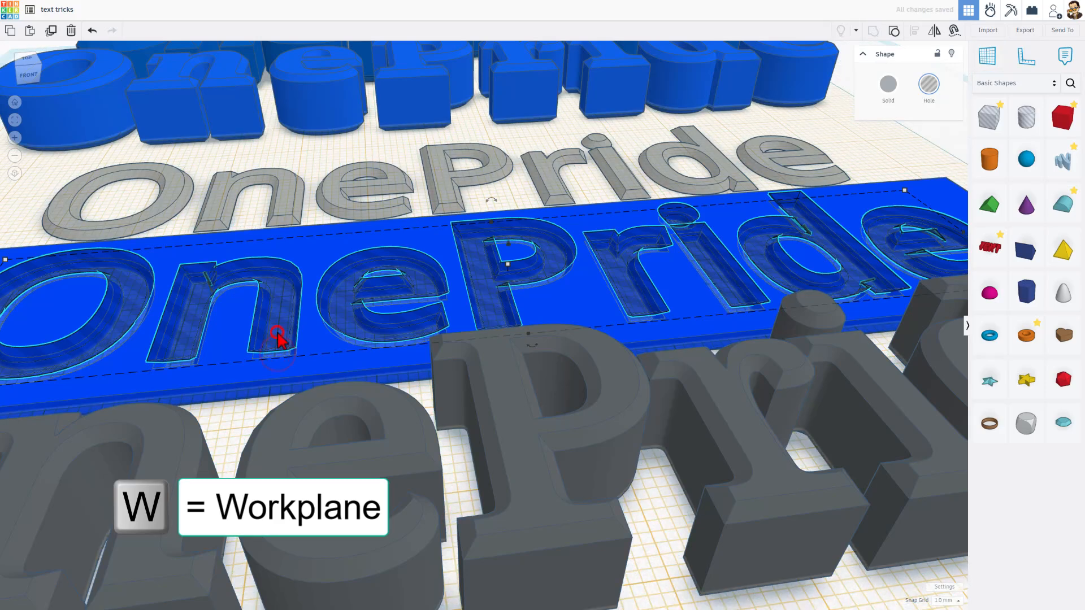
Step: Drop the lettering hole onto the plate's top surface and group them into one cut plate
key("d")
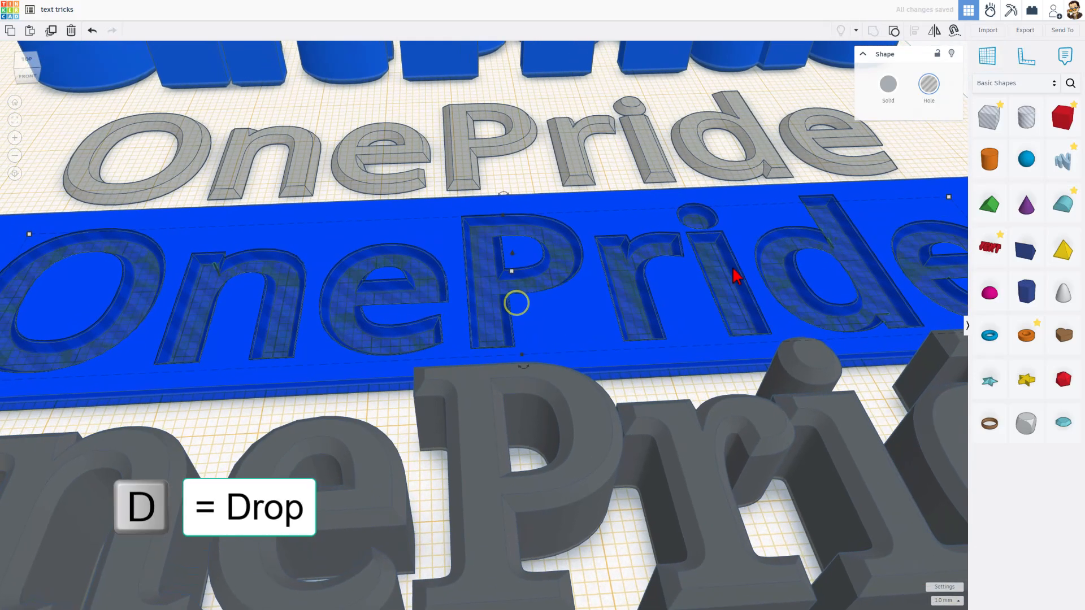
key("ctrl+g")
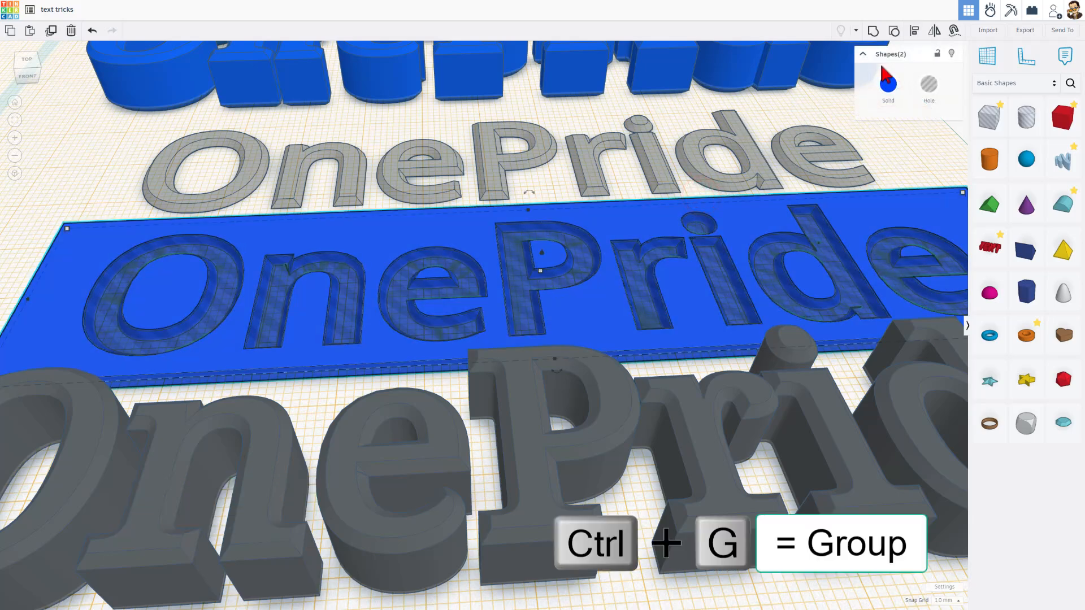
key("ctrl+g")
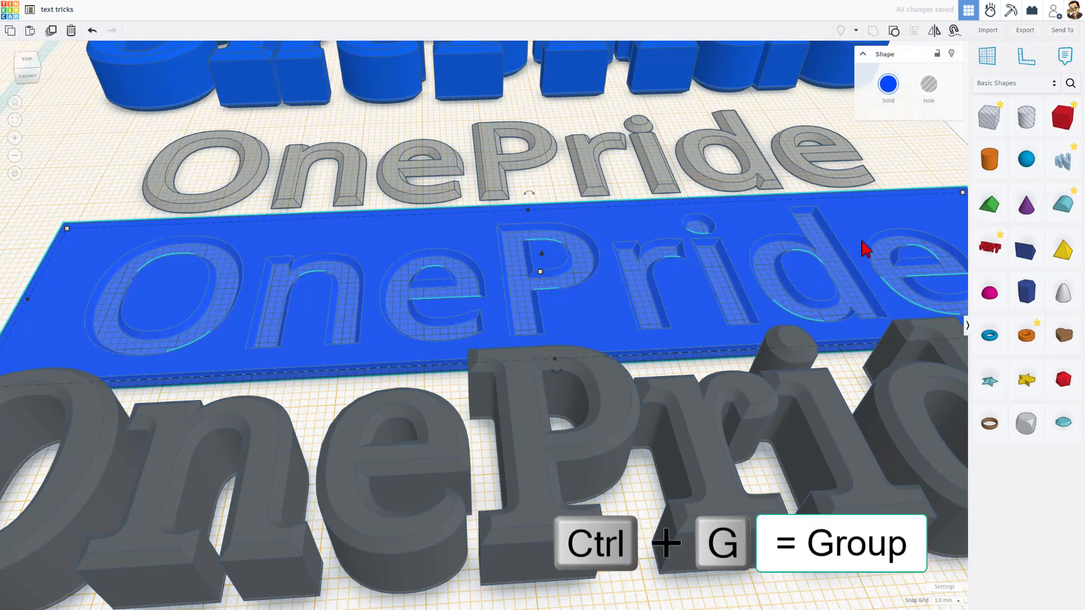